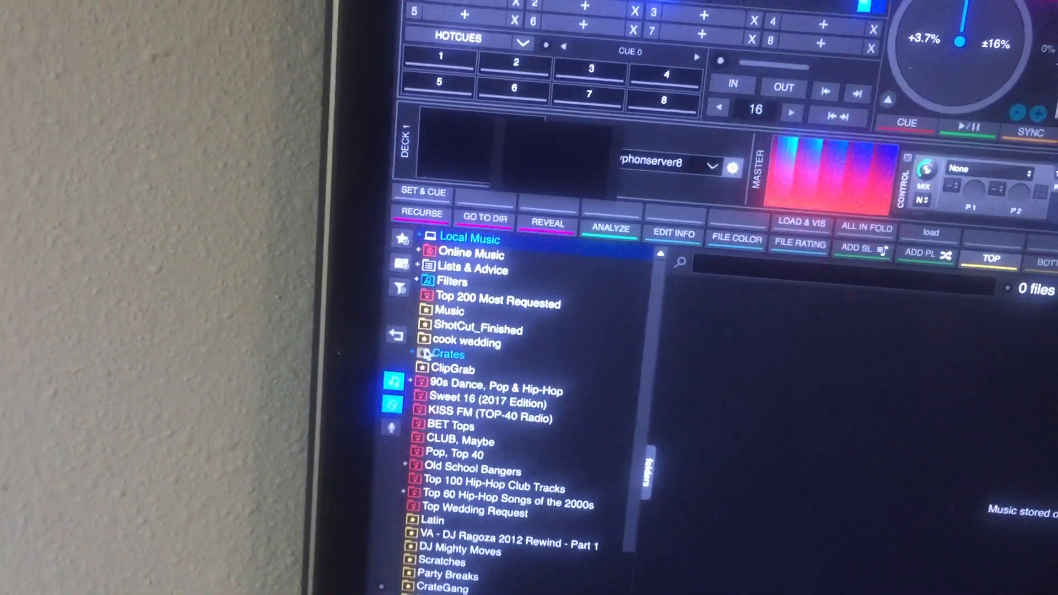
# Expand Crates in the VirtualDJ browser and open its video tools subfolder
pyautogui.click(447, 354)
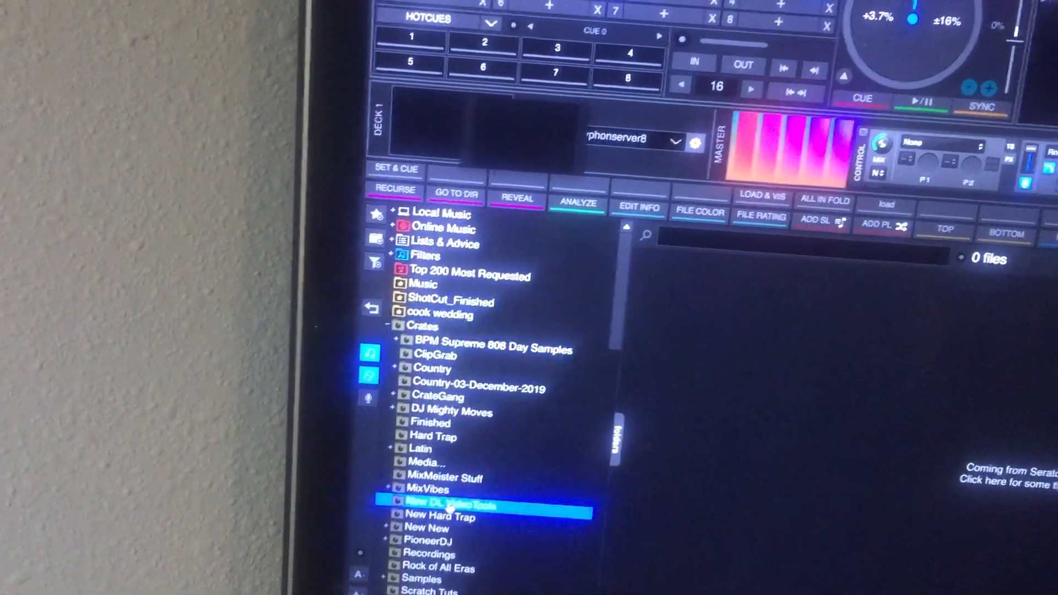
pyautogui.click(448, 505)
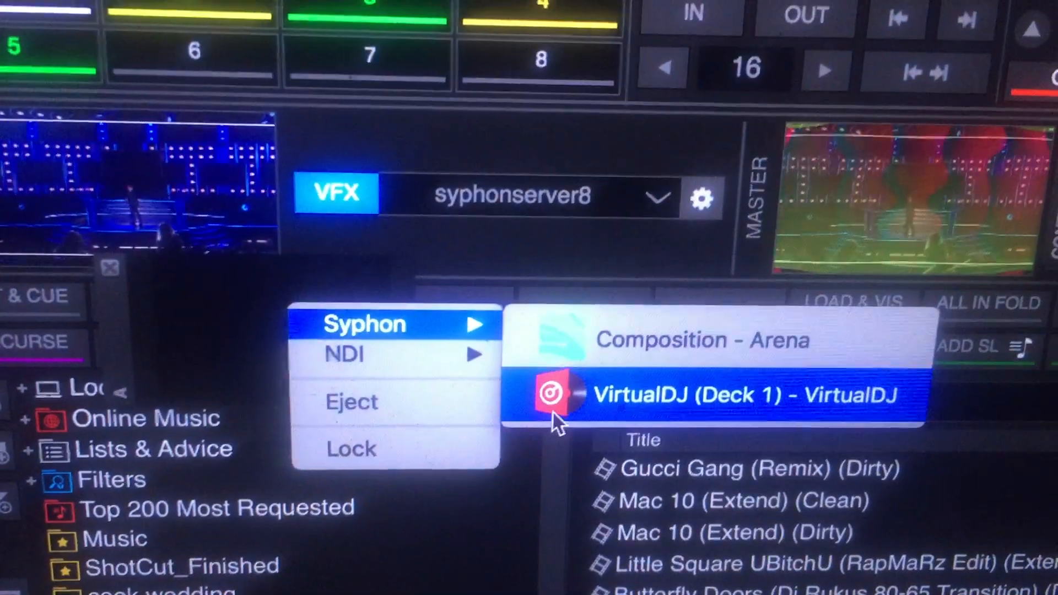
# Choose Syphon source VirtualDJ (Deck 1) - VirtualDJ for the Mix Emergency deck
pyautogui.click(742, 394)
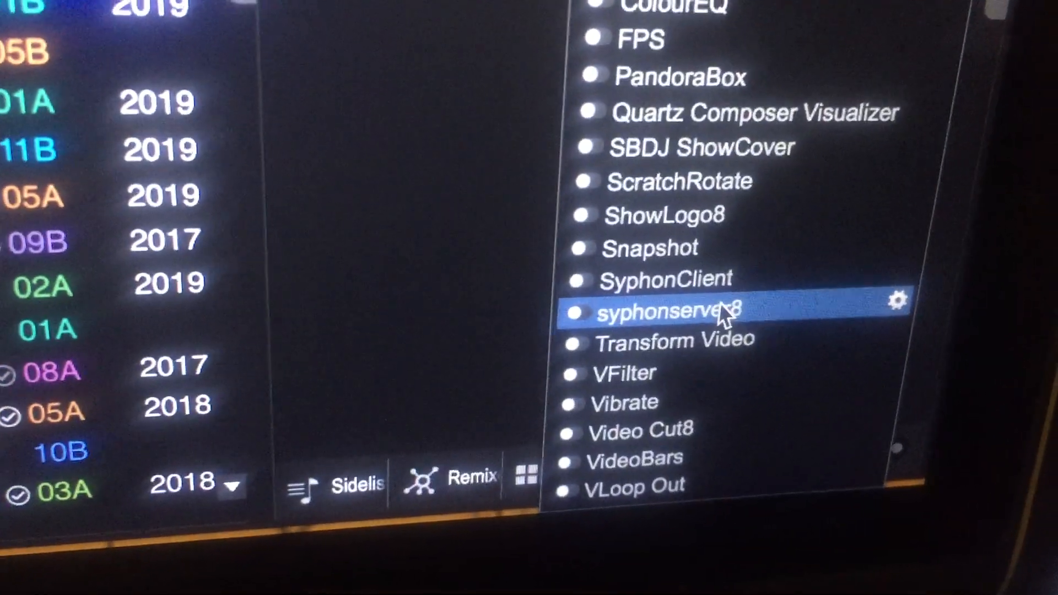
# Apply the syphonserver8 video effect from VirtualDJ's video effects list
pyautogui.click(674, 310)
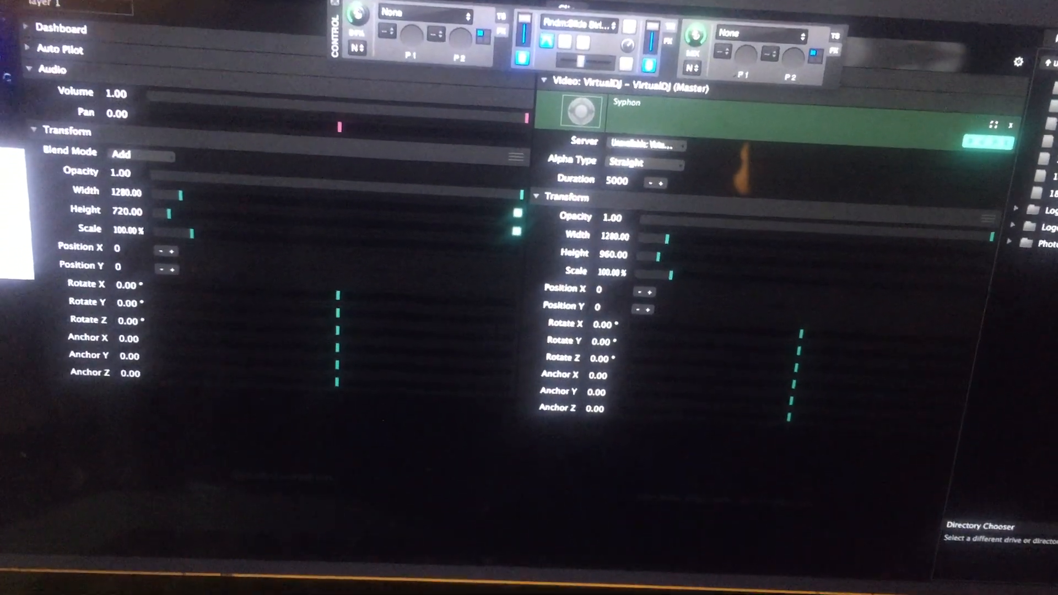
# Load the VirtualDJ (Master) Syphon source into an Arena clip and check Transform settings
pyautogui.click(802, 125)
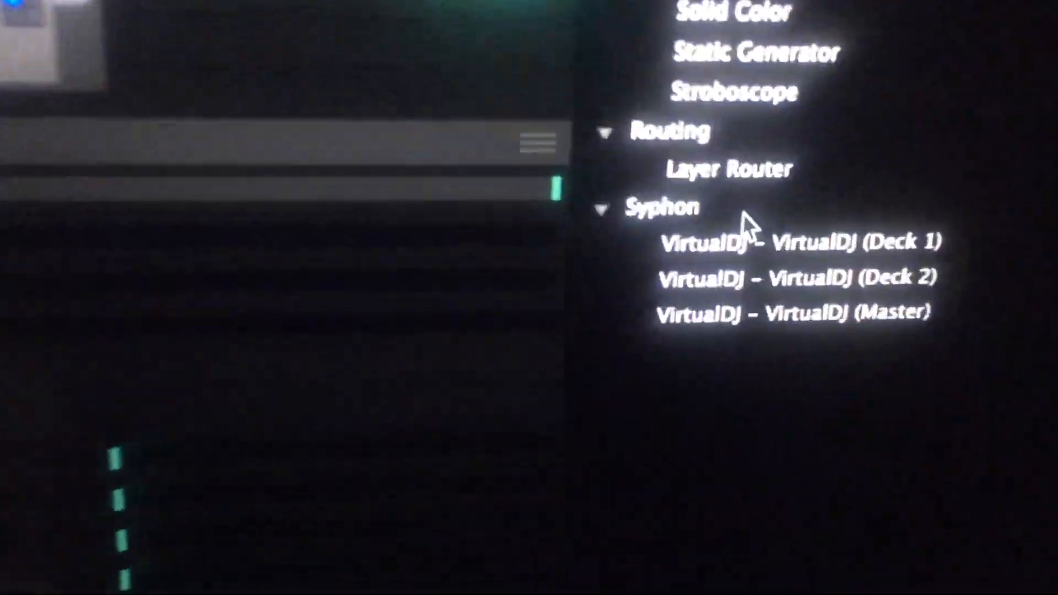
# Select VirtualDJ - VirtualDJ (Master) under Syphon in Arena's Sources panel
pyautogui.click(741, 376)
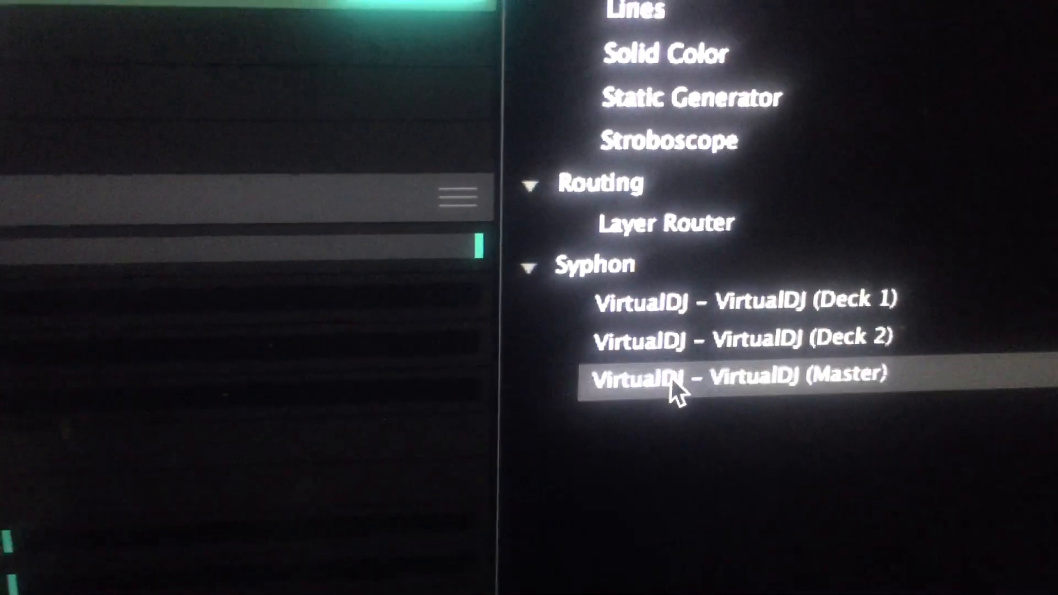